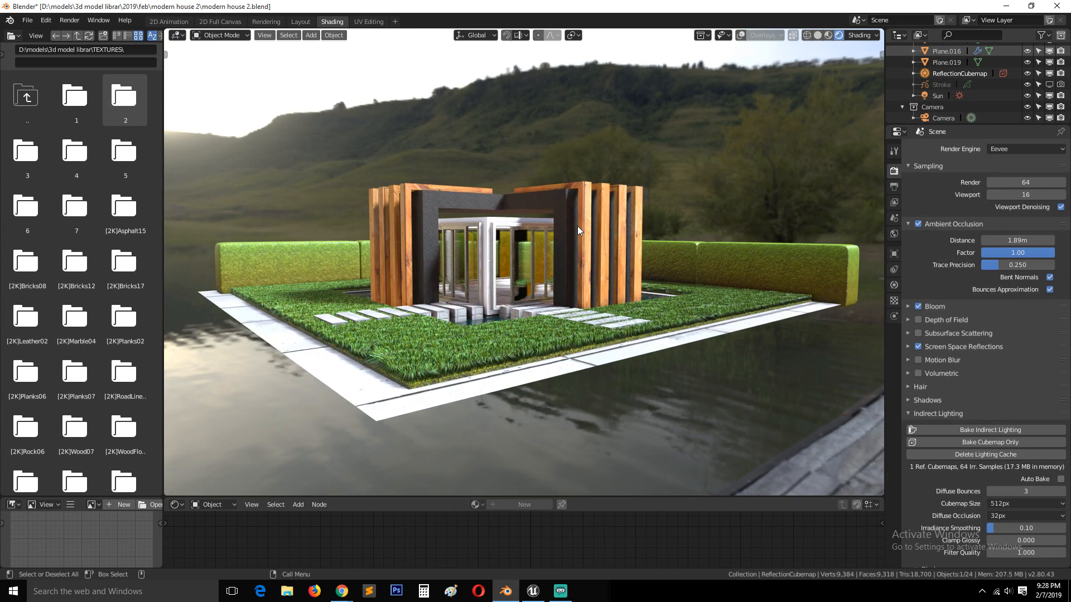
pyautogui.moveTo(512, 198)
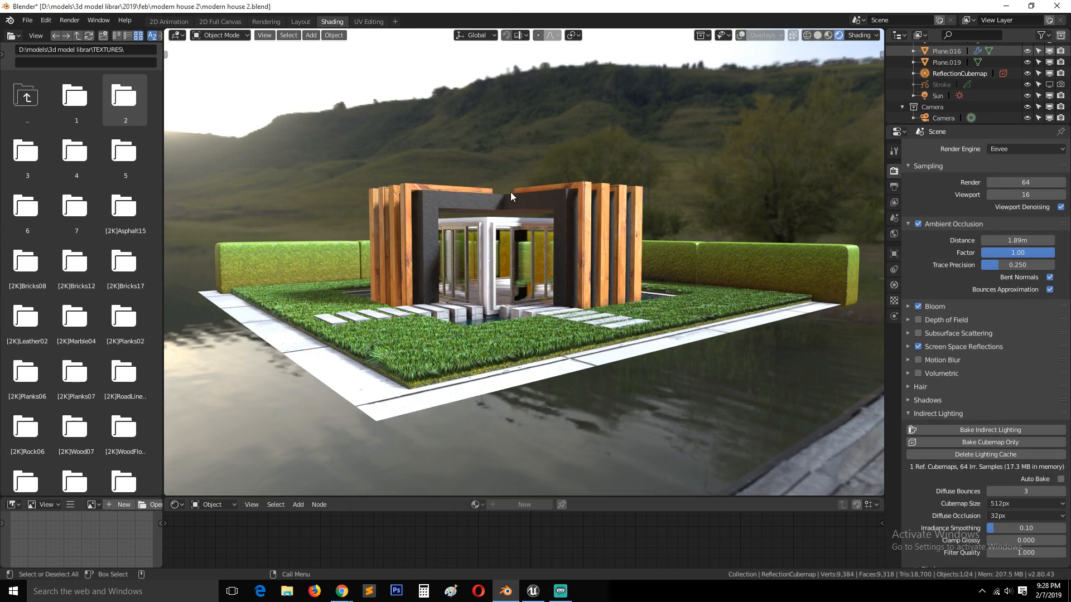
pyautogui.moveTo(189, 226)
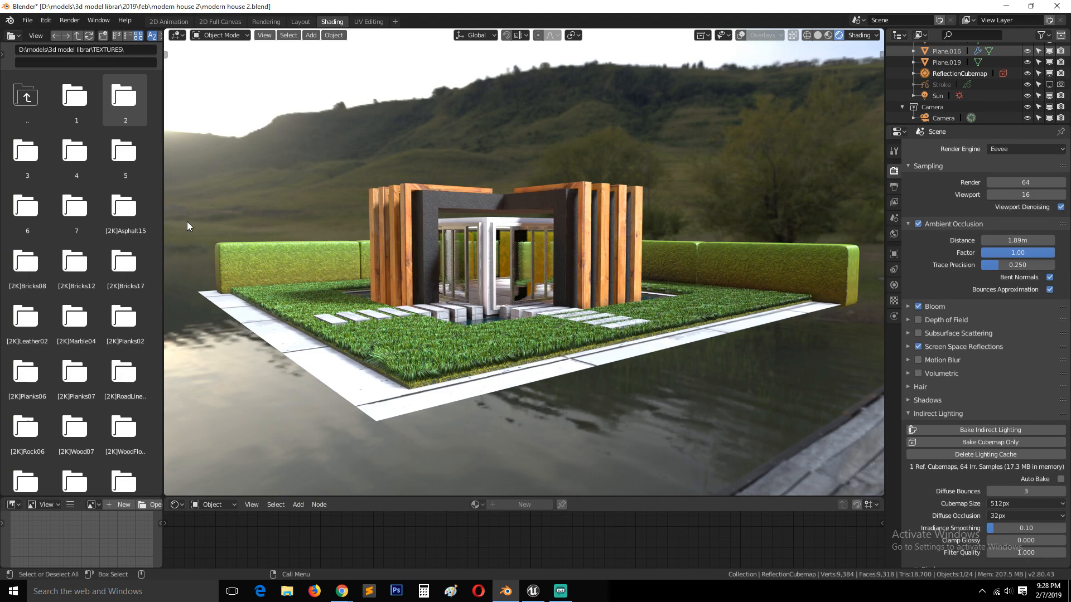
pyautogui.moveTo(230, 258)
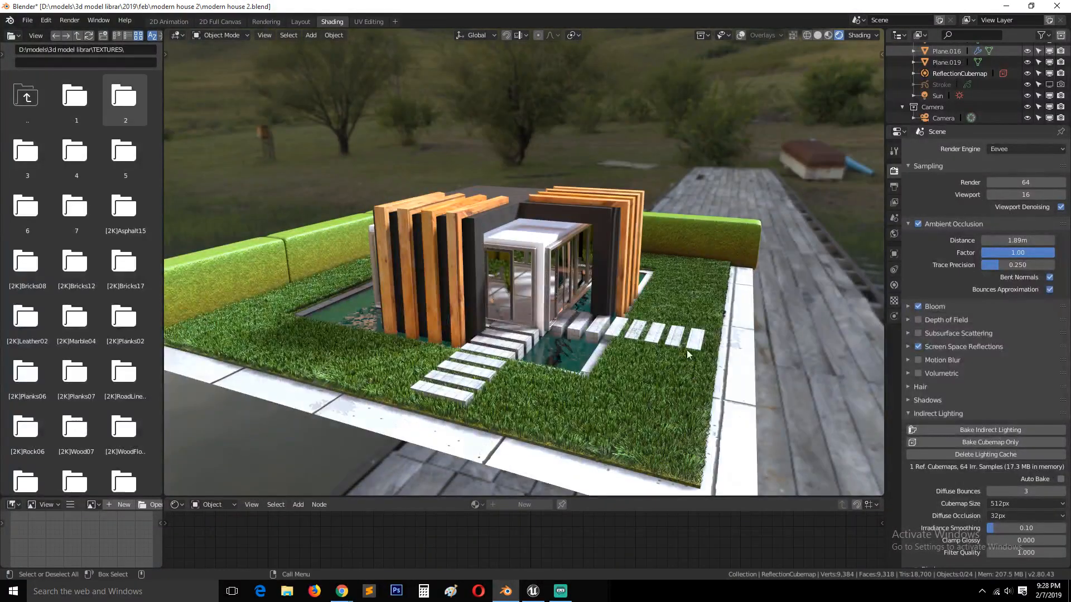
# Switch from the Shading workspace to the Layout workspace.
pyautogui.click(300, 21)
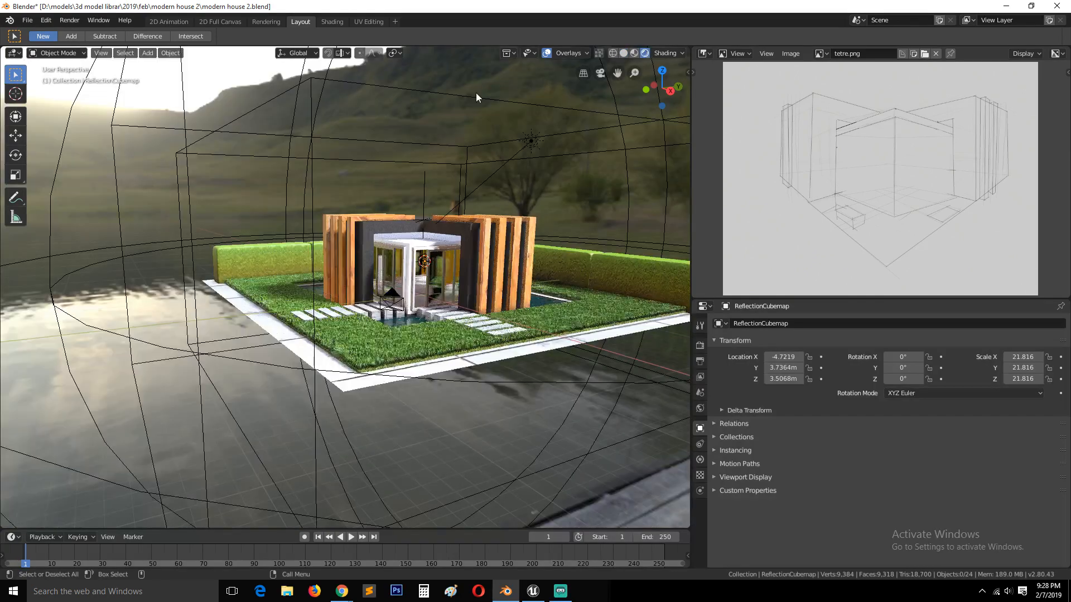
# Select the irradiance volume probe, then the grassy ground plane, after orbiting the house.
pyautogui.moveTo(477, 98); pyautogui.dragTo(182, 245)
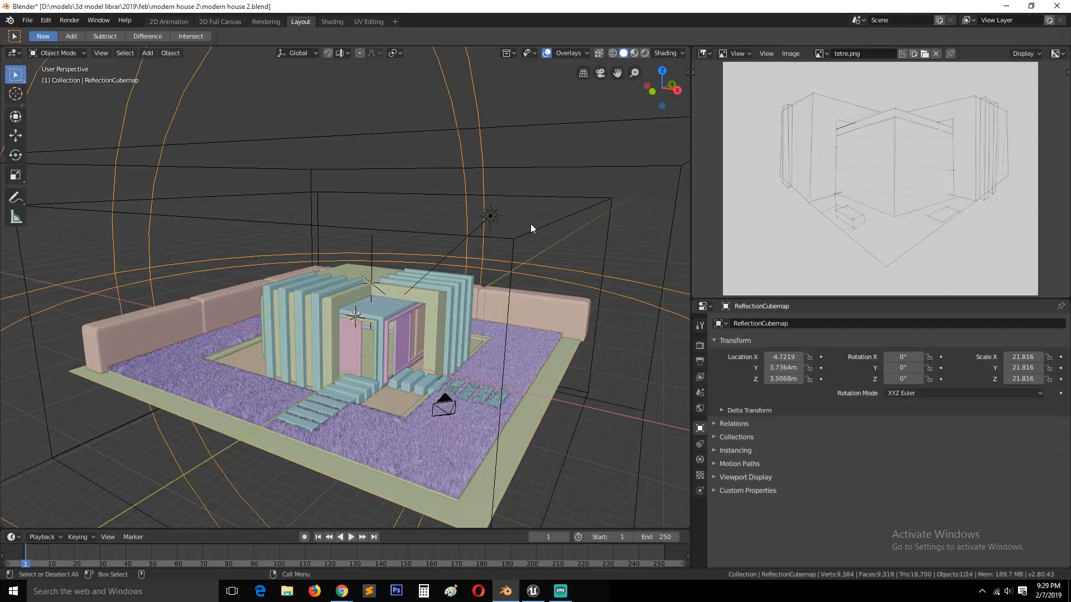
pyautogui.click(491, 216)
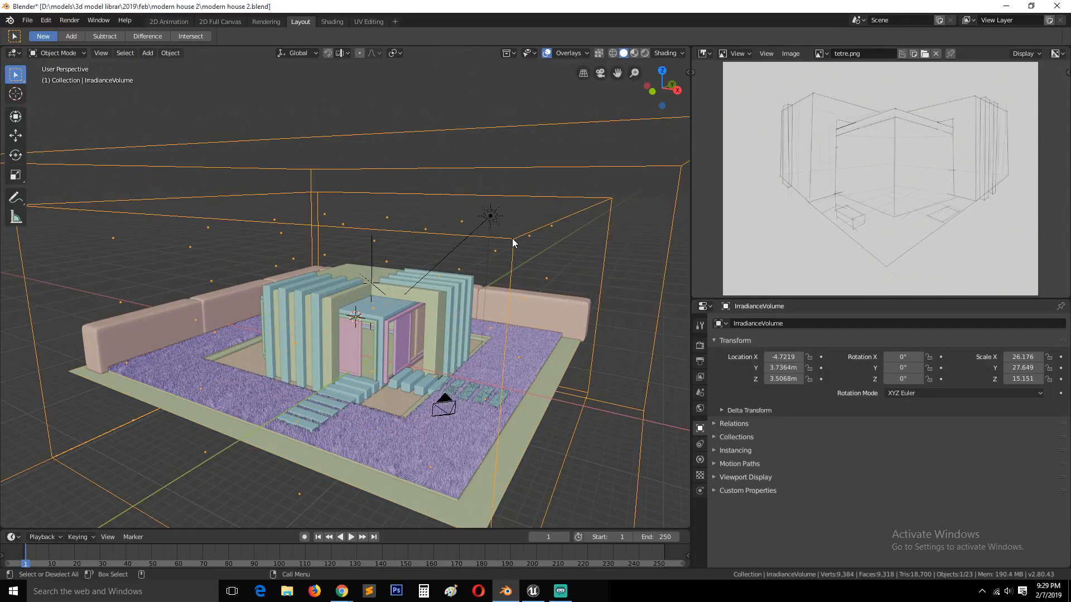
pyautogui.click(490, 215)
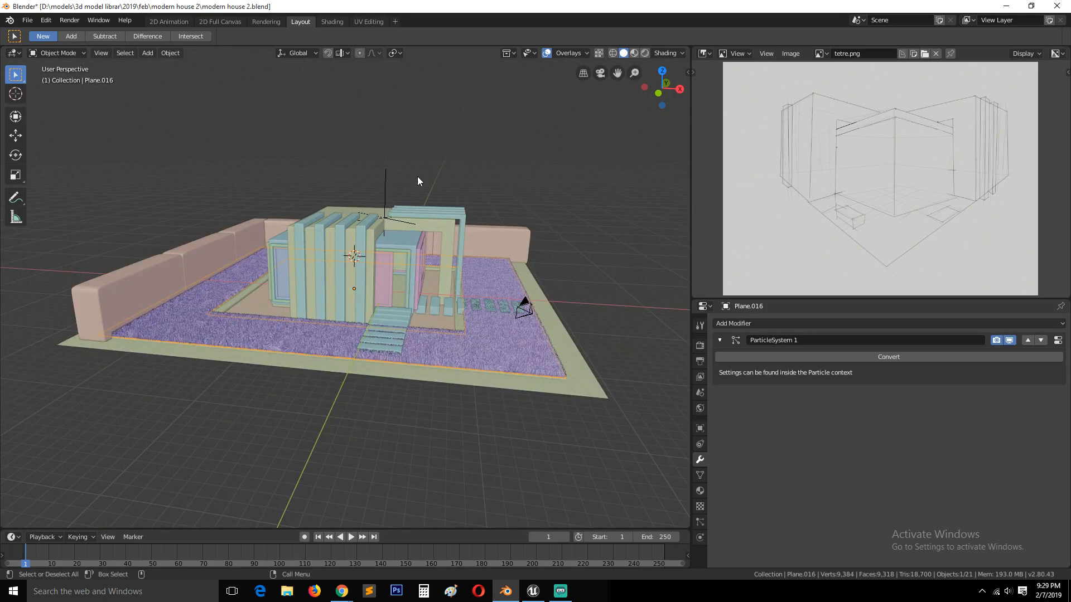
pyautogui.moveTo(233, 206)
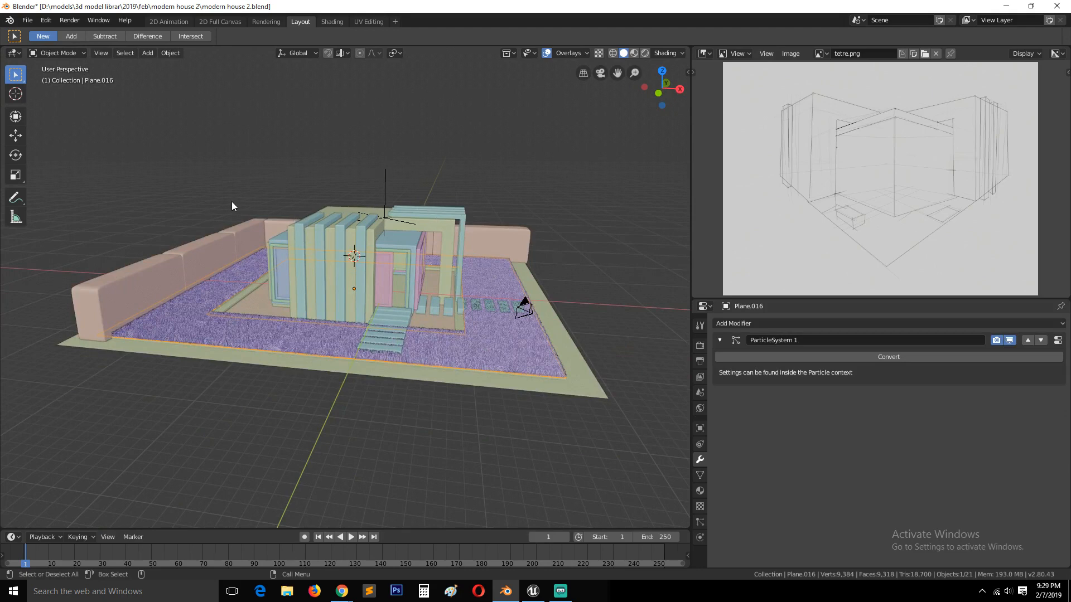
pyautogui.moveTo(128, 202)
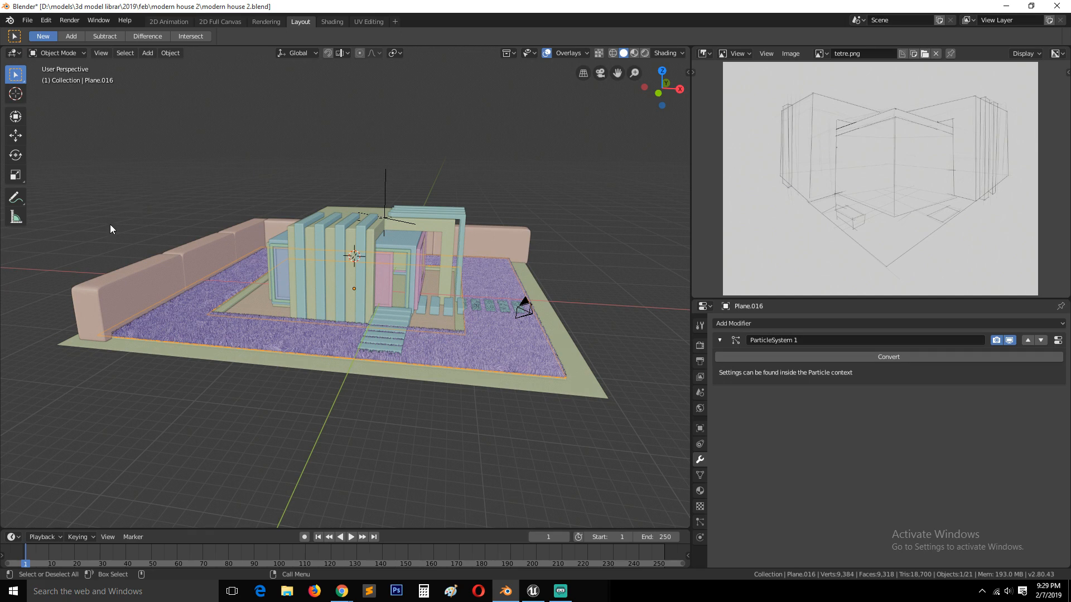
pyautogui.moveTo(509, 245)
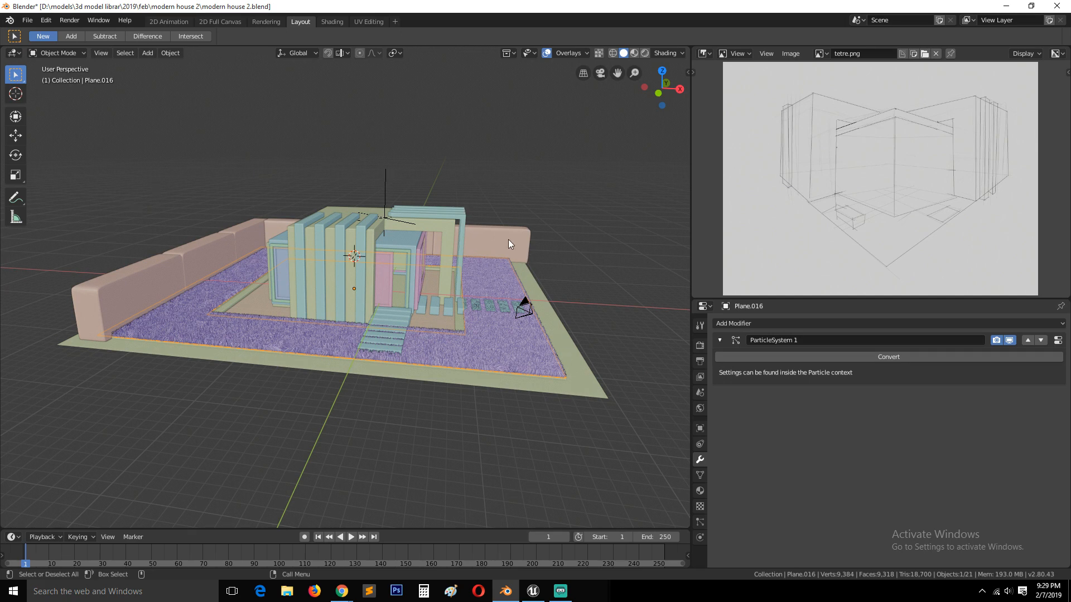
pyautogui.moveTo(488, 241)
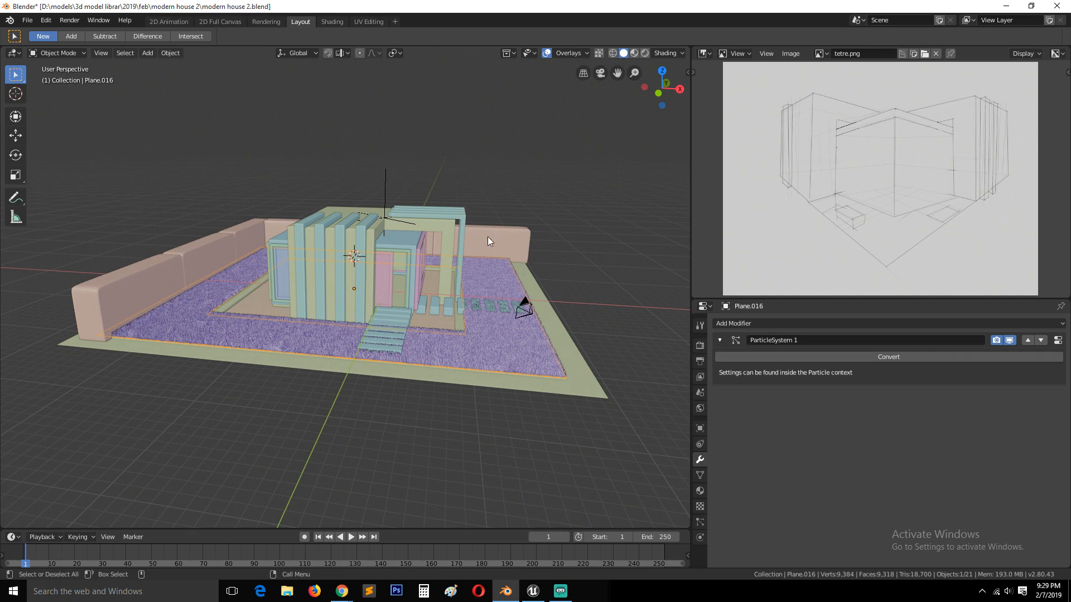
# Turn toward the left hedge wall and collapse its Array modifier panel.
pyautogui.moveTo(488, 240); pyautogui.dragTo(212, 178)
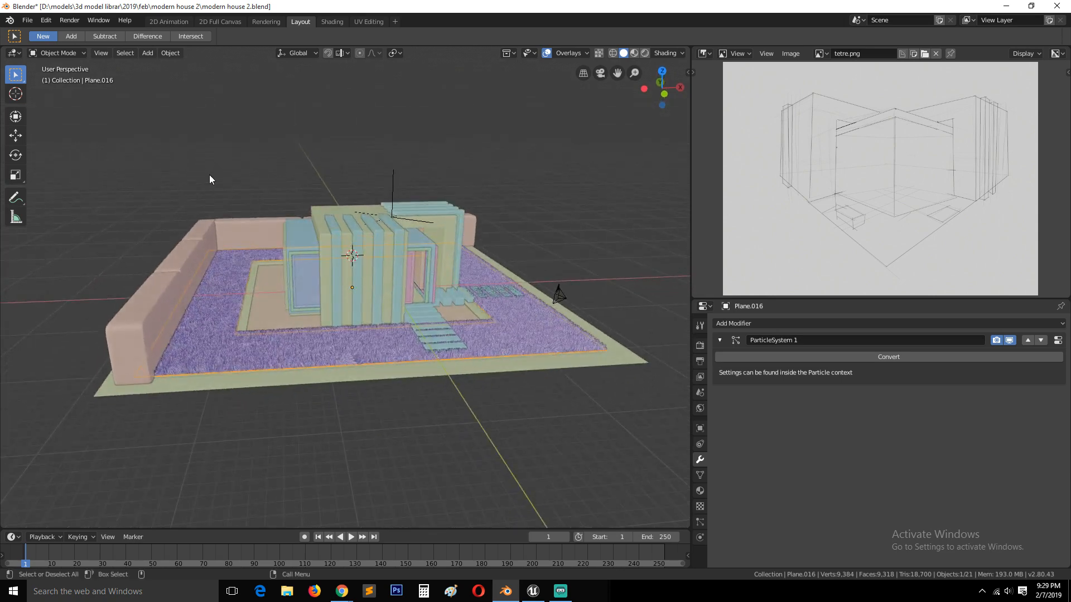
pyautogui.moveTo(351, 257); pyautogui.dragTo(351, 294)
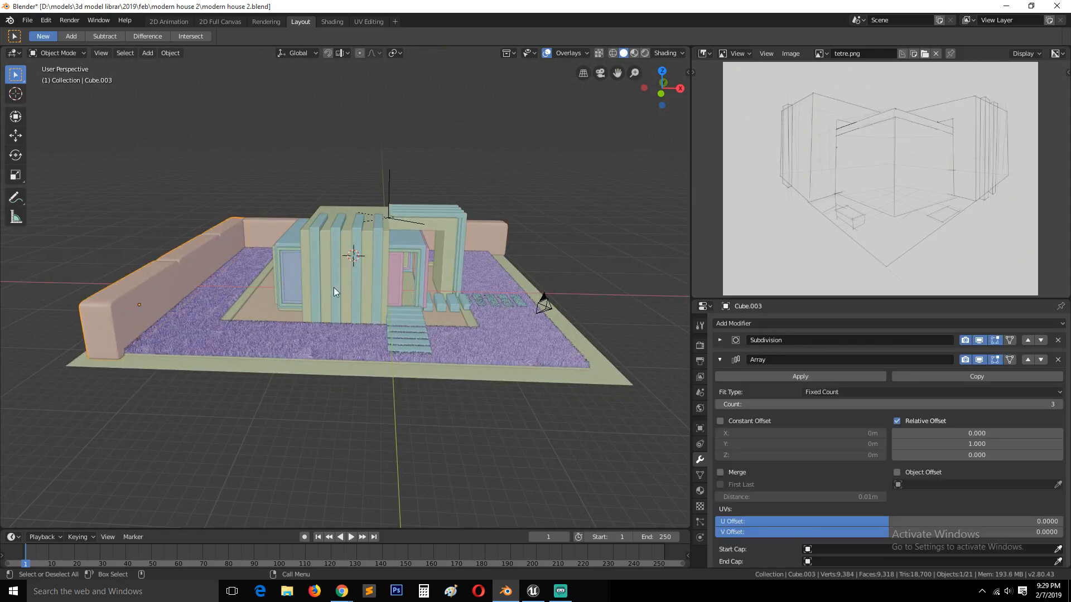
pyautogui.click(720, 360)
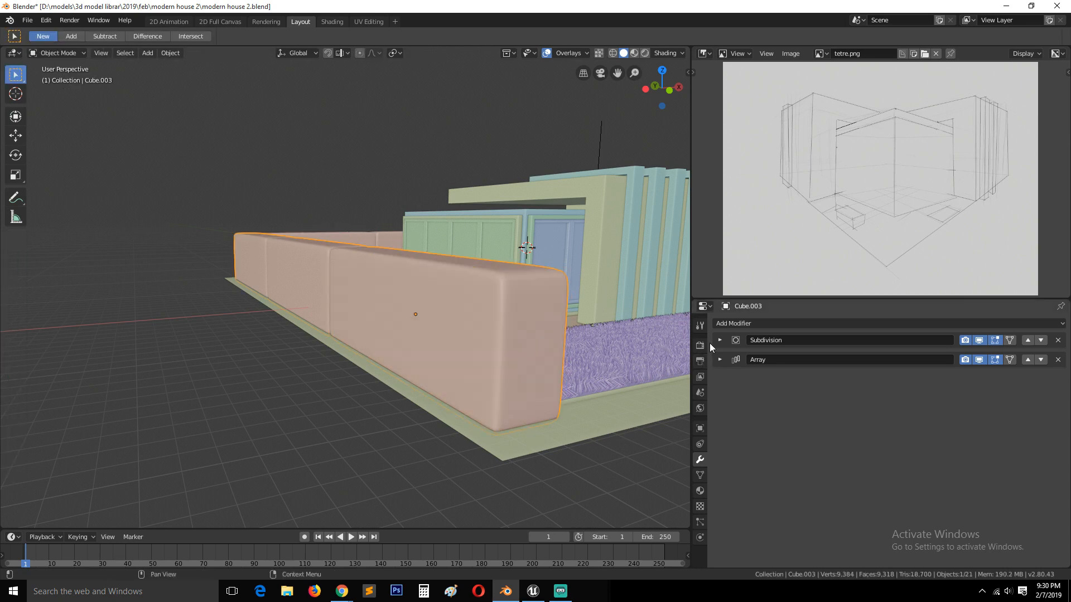
# Apply the wall's Subdivision modifier, briefly check the mesh in Edit Mode, and return to Object Mode.
pyautogui.click(718, 340)
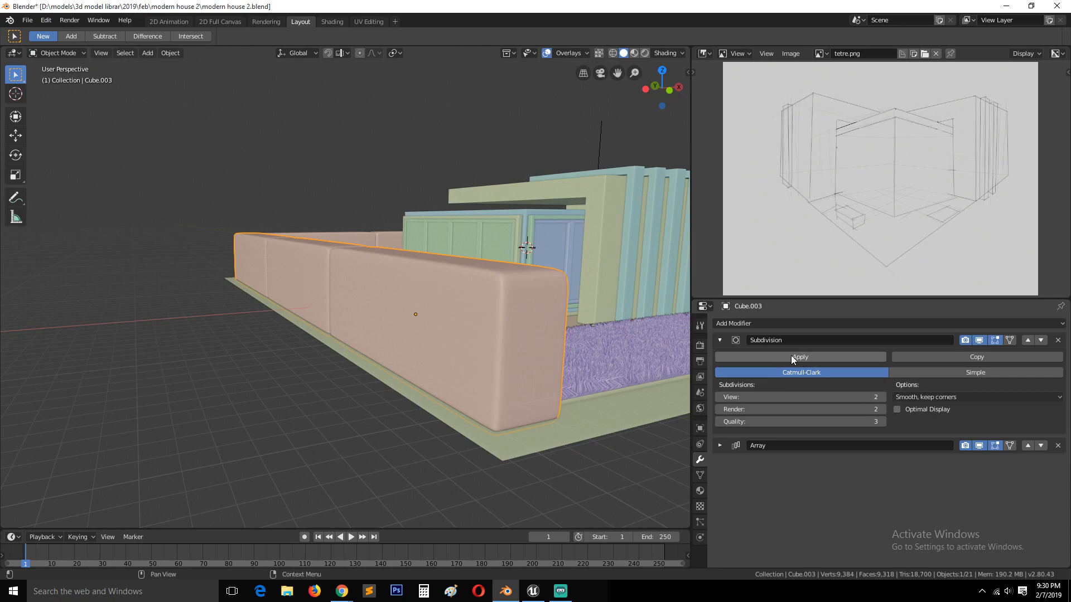
pyautogui.click(799, 357)
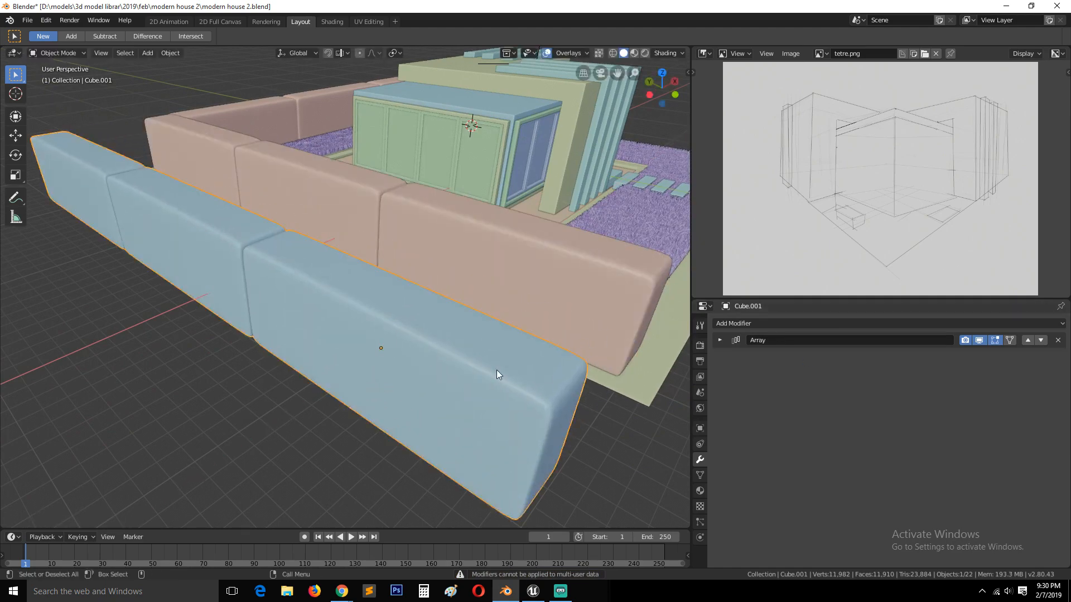
pyautogui.press('Tab')
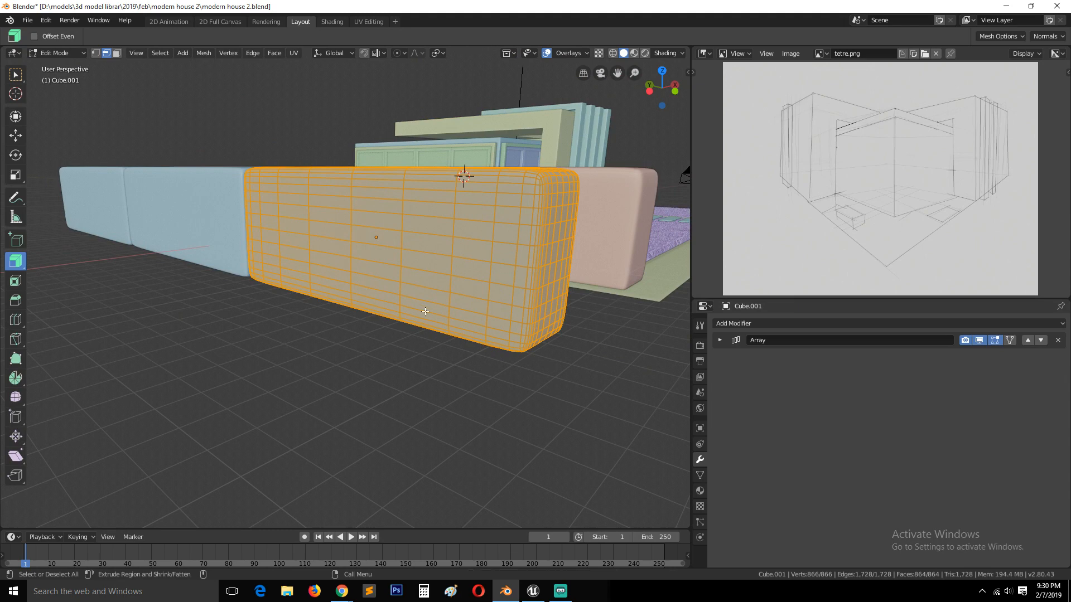
pyautogui.moveTo(462, 247)
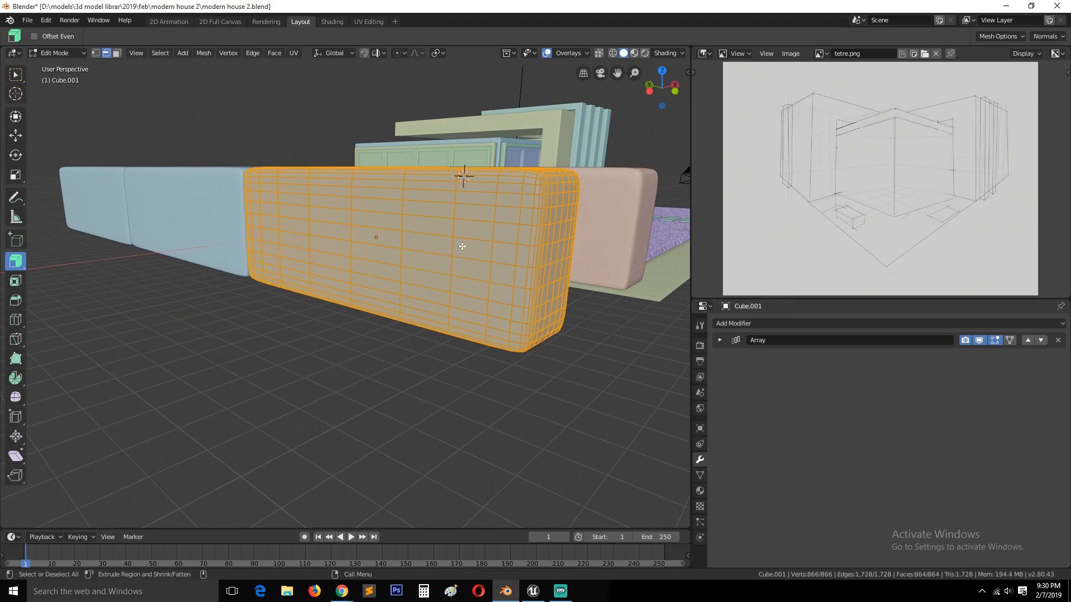
pyautogui.press('Tab')
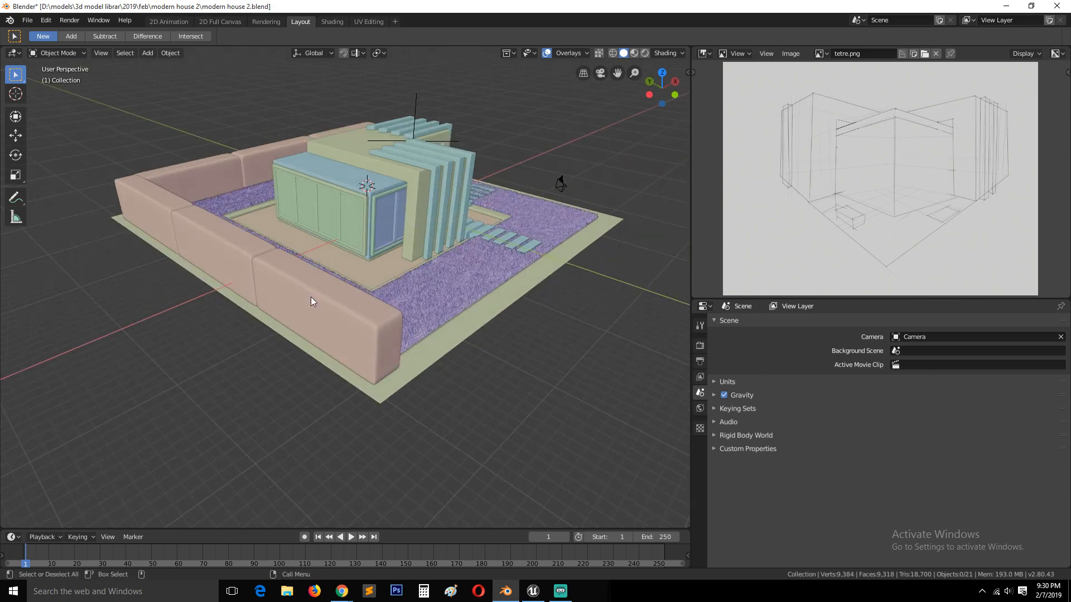
# Select a wall piece, then box-select every object of the house.
pyautogui.click(321, 309)
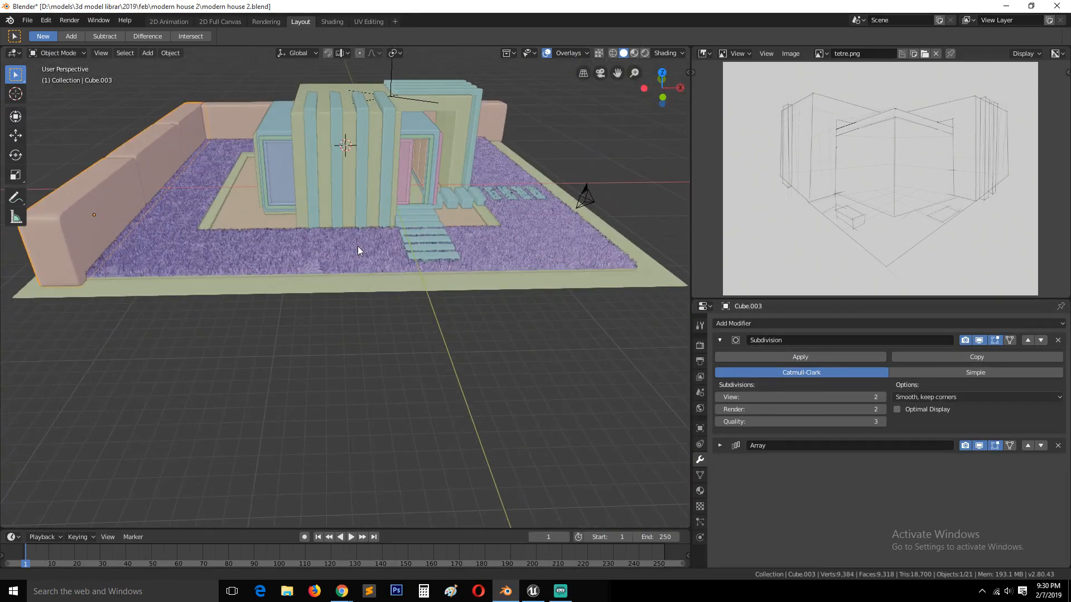
pyautogui.moveTo(355, 246); pyautogui.dragTo(345, 229)
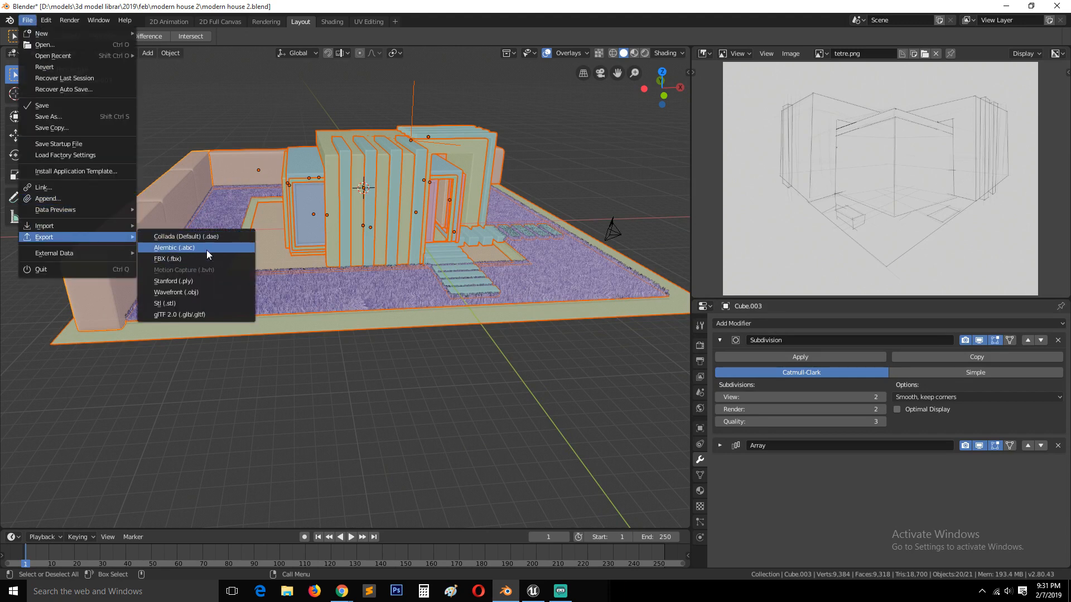
# Choose FBX export and enter a newly created folder named 'unreal'.
pyautogui.click(169, 259)
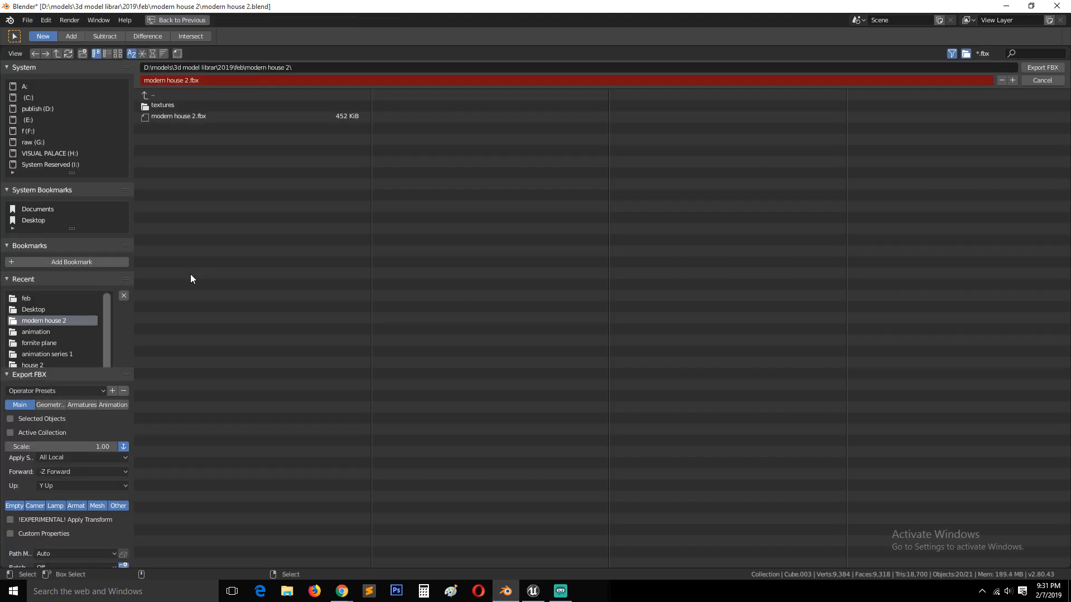
pyautogui.moveTo(133, 137)
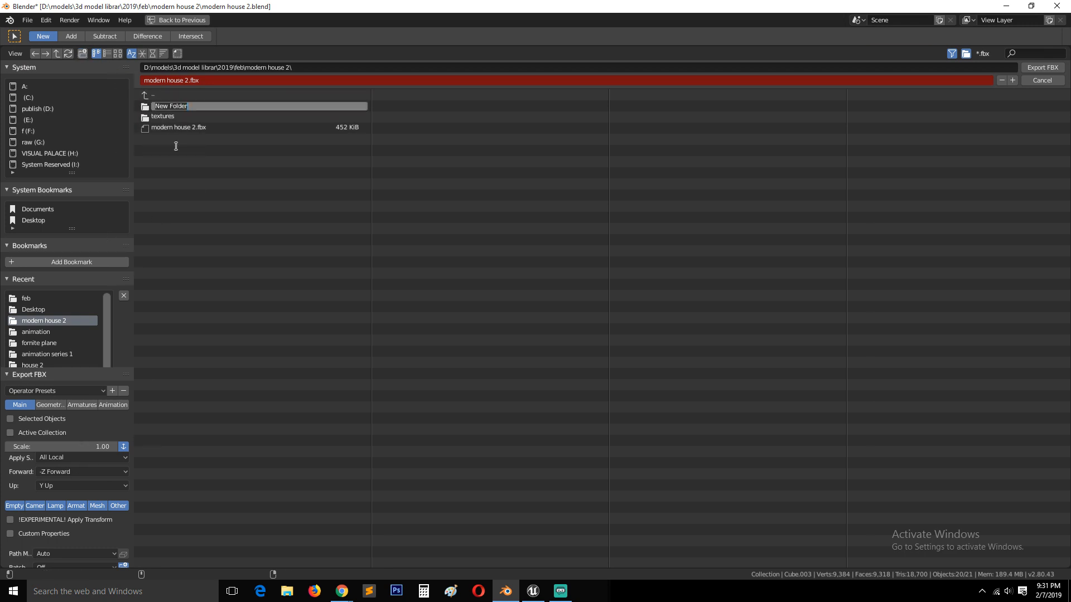
pyautogui.write('unreal')
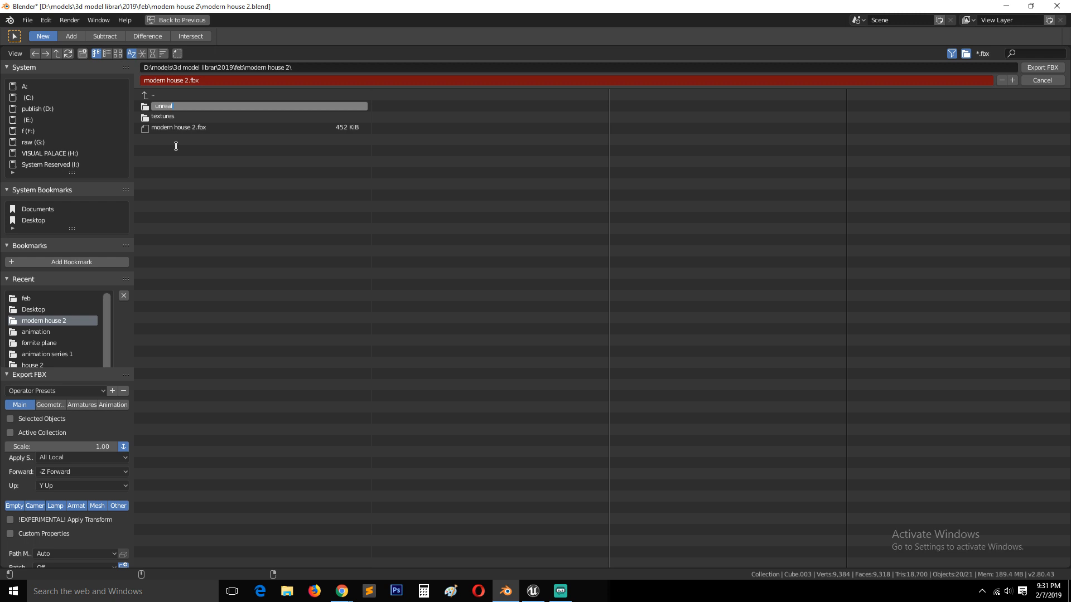
pyautogui.doubleClick(164, 106)
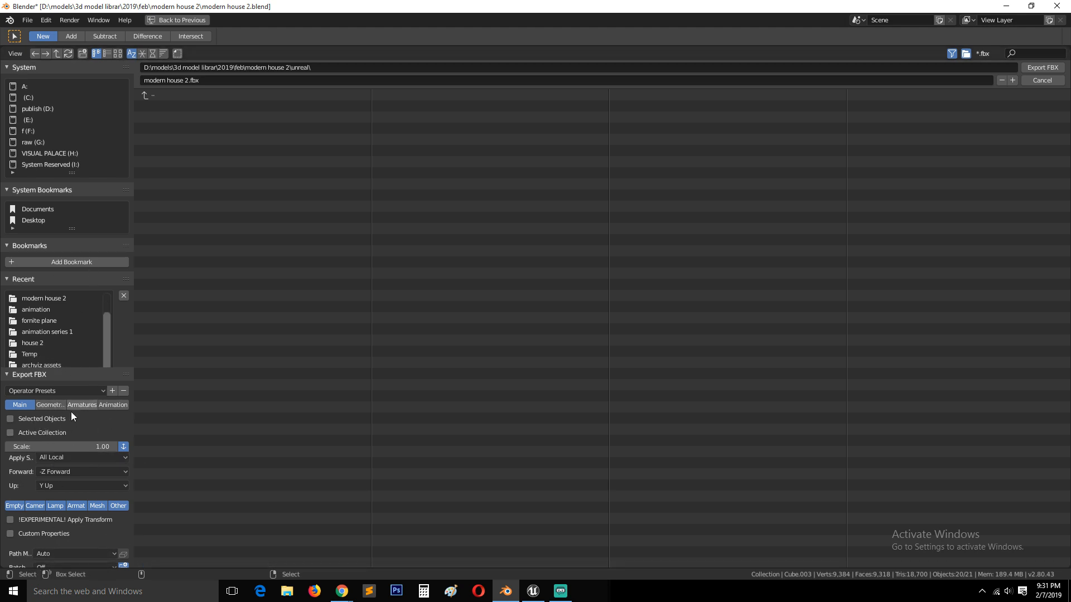
pyautogui.moveTo(115, 347)
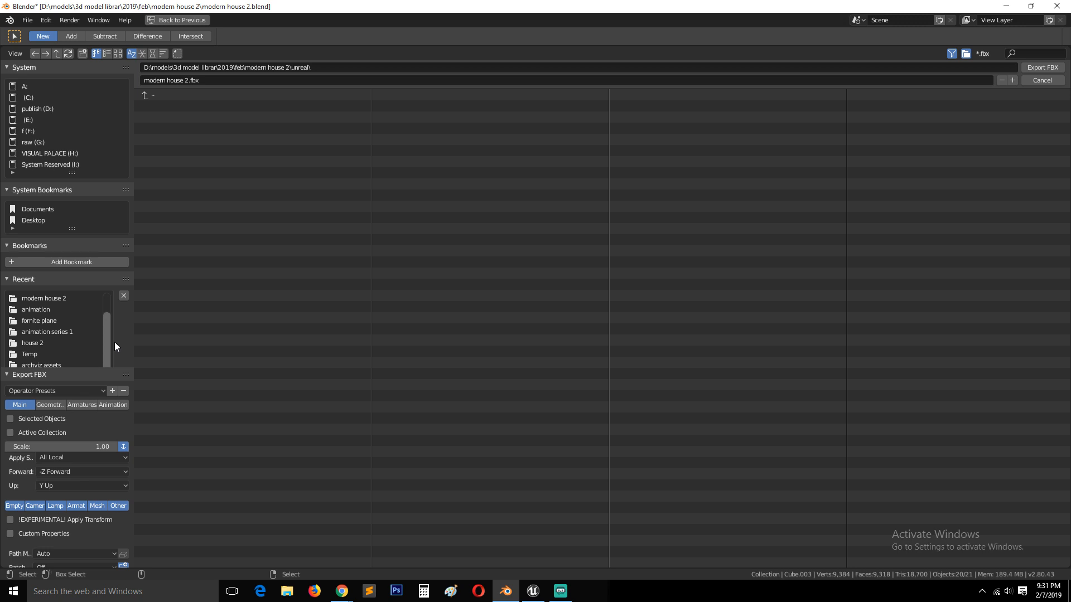
pyautogui.moveTo(38, 431)
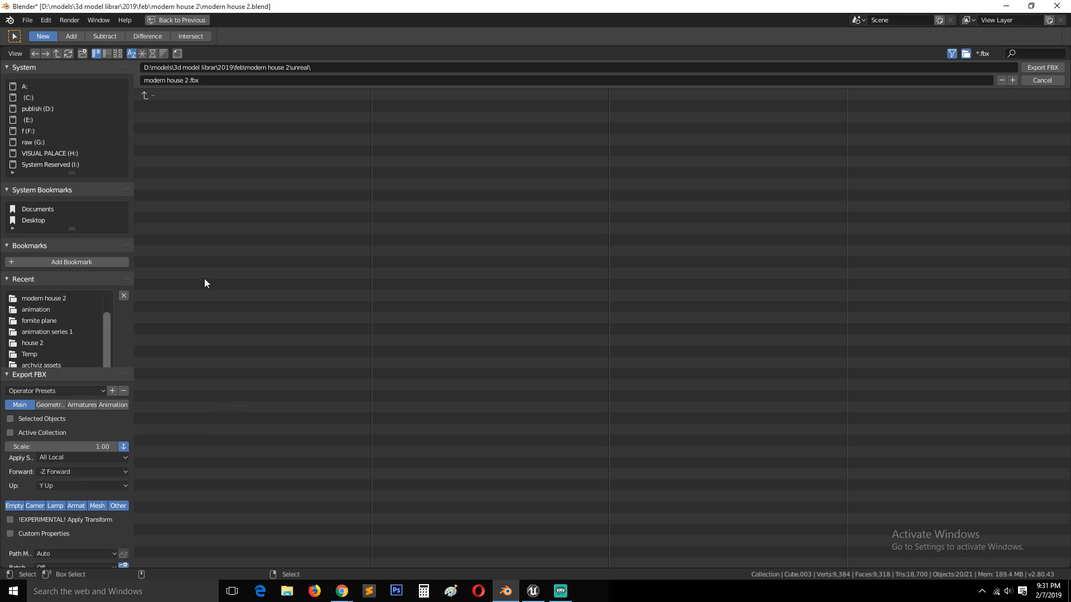
pyautogui.moveTo(1042, 67)
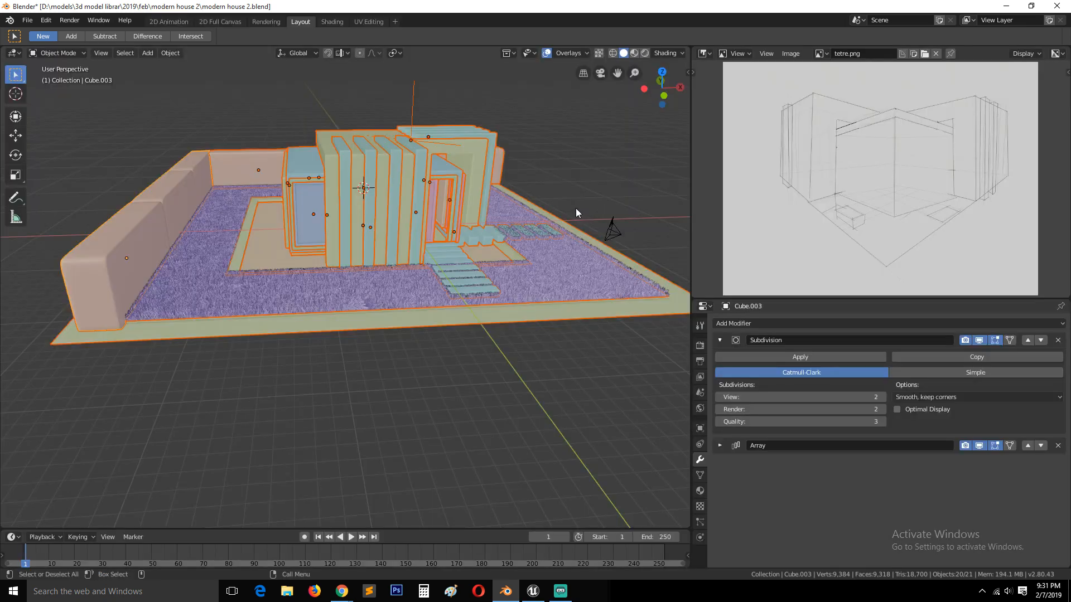
pyautogui.moveTo(594, 190)
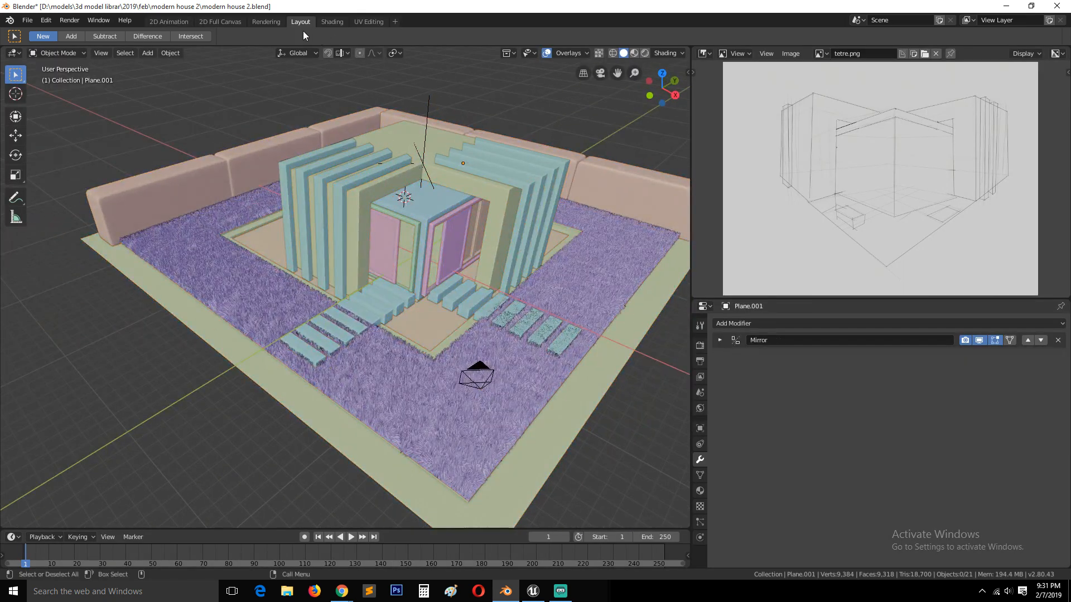
pyautogui.click(333, 21)
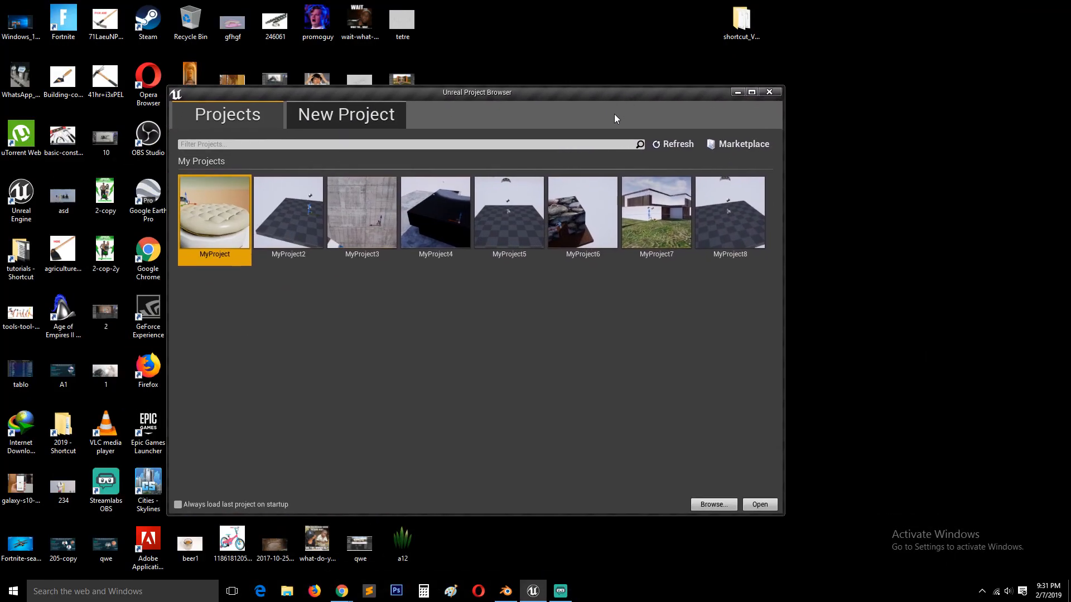
pyautogui.moveTo(431, 356)
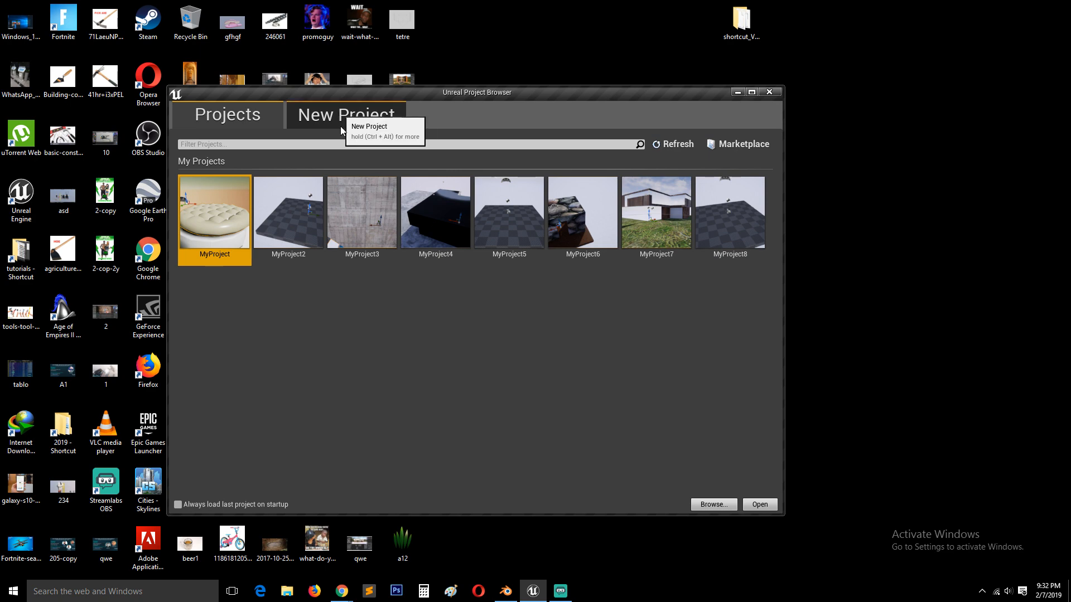
# Start a new Unreal project from the New Project tab.
pyautogui.click(346, 113)
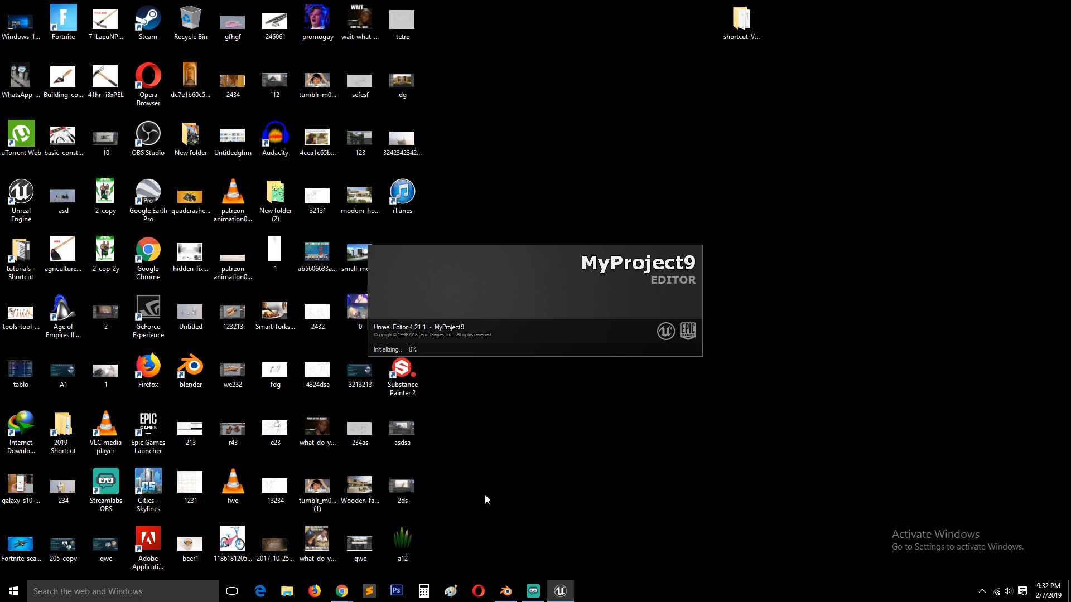
pyautogui.moveTo(449, 363)
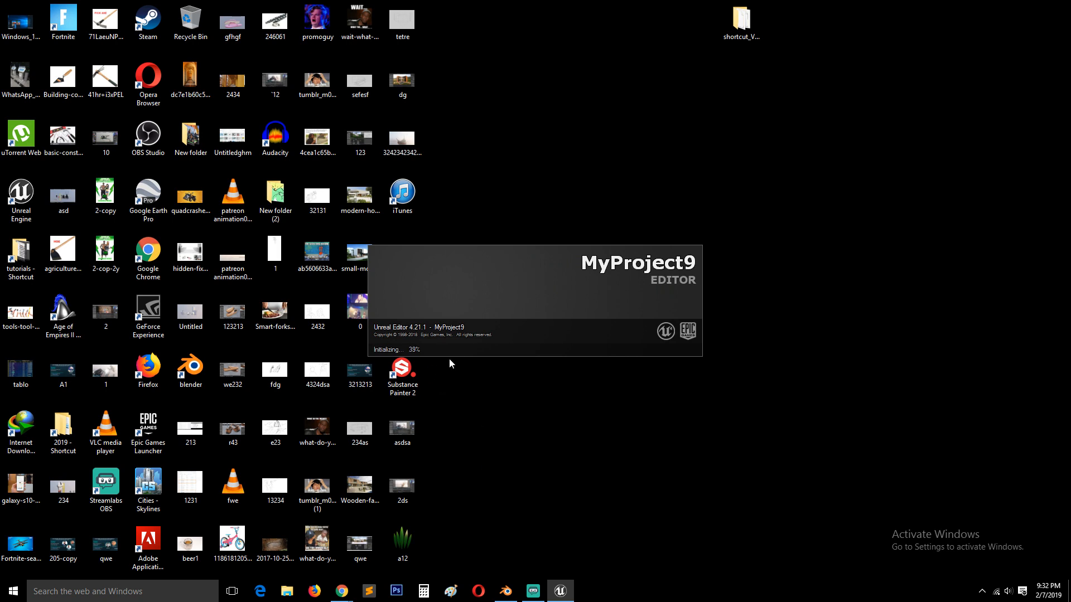